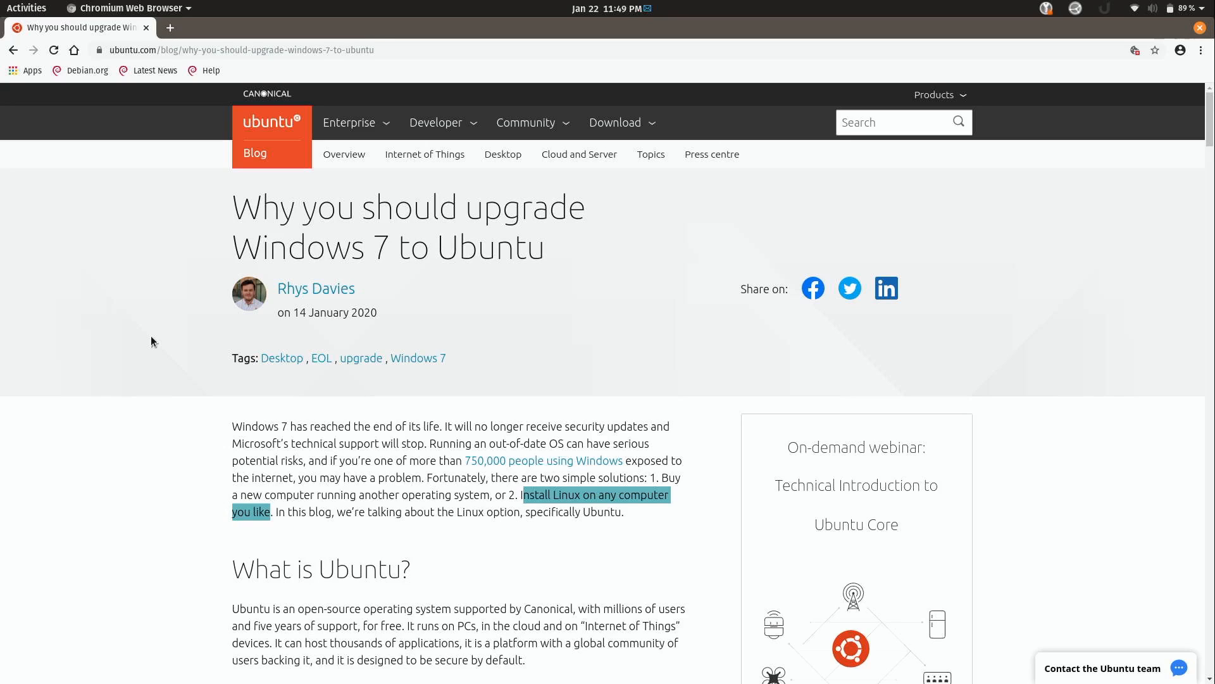
# Highlight the sentence 'You can install Ubuntu on a computer you already have' under How to get Ubuntu
pyautogui.scroll(-3)
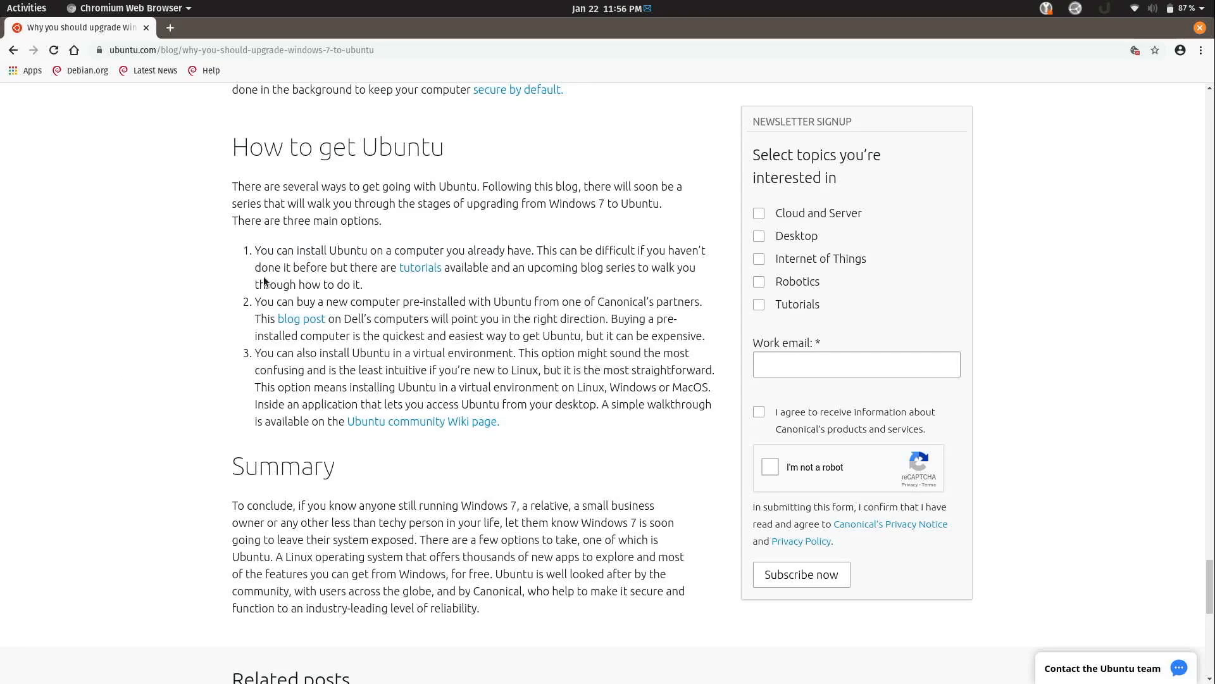
pyautogui.moveTo(255, 249); pyautogui.dragTo(315, 249)
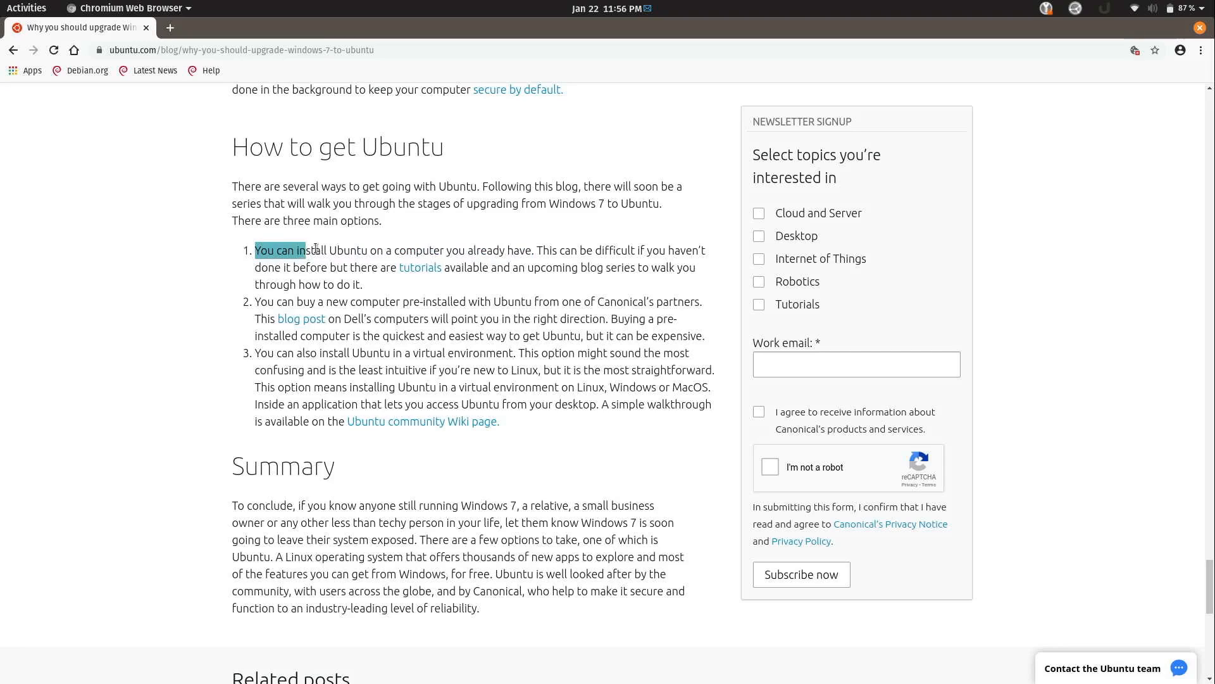
pyautogui.moveTo(306, 250); pyautogui.dragTo(533, 249)
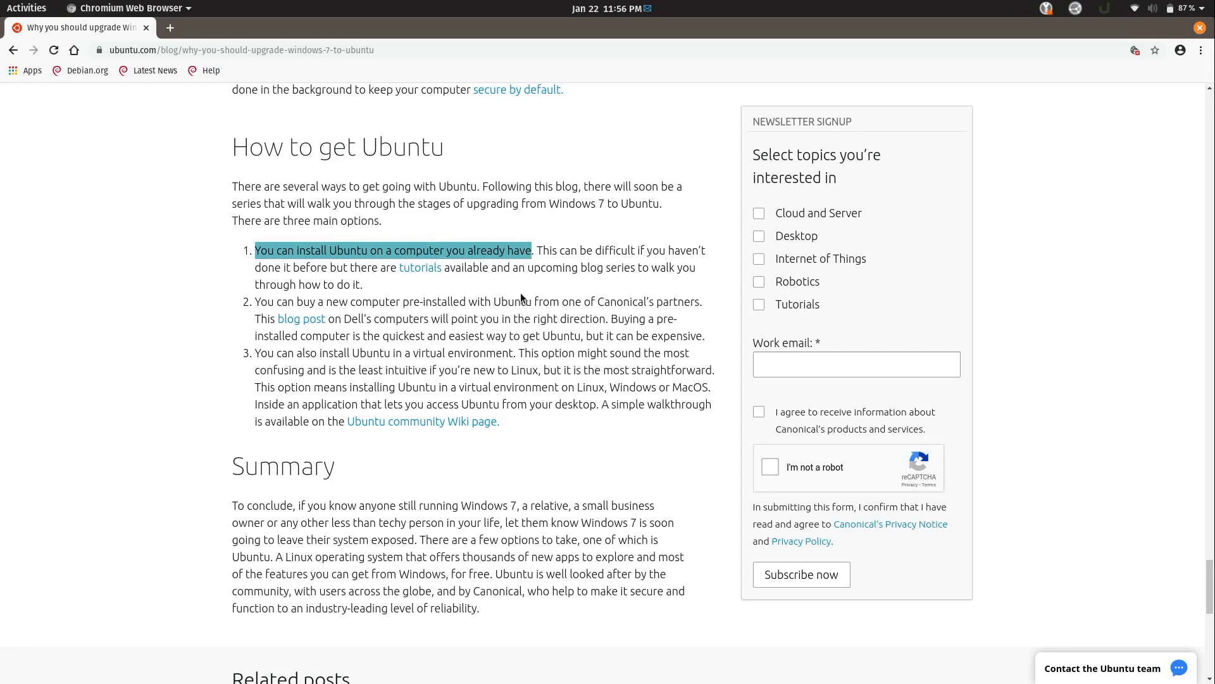
pyautogui.moveTo(528, 297)
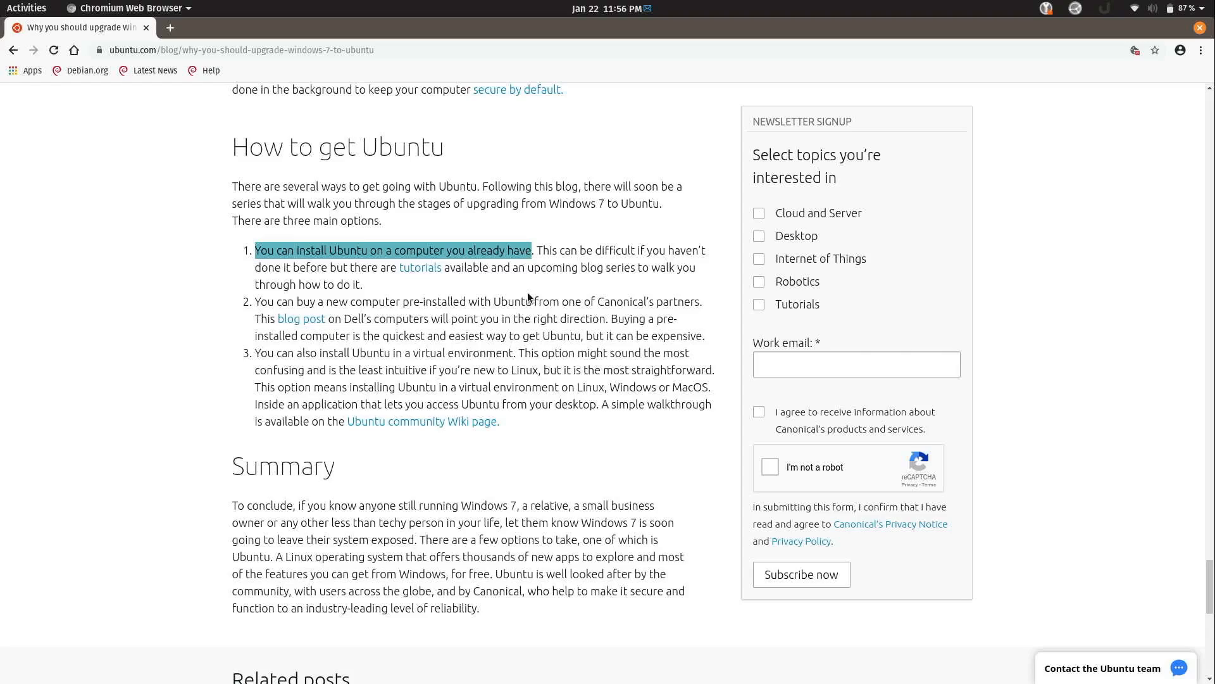